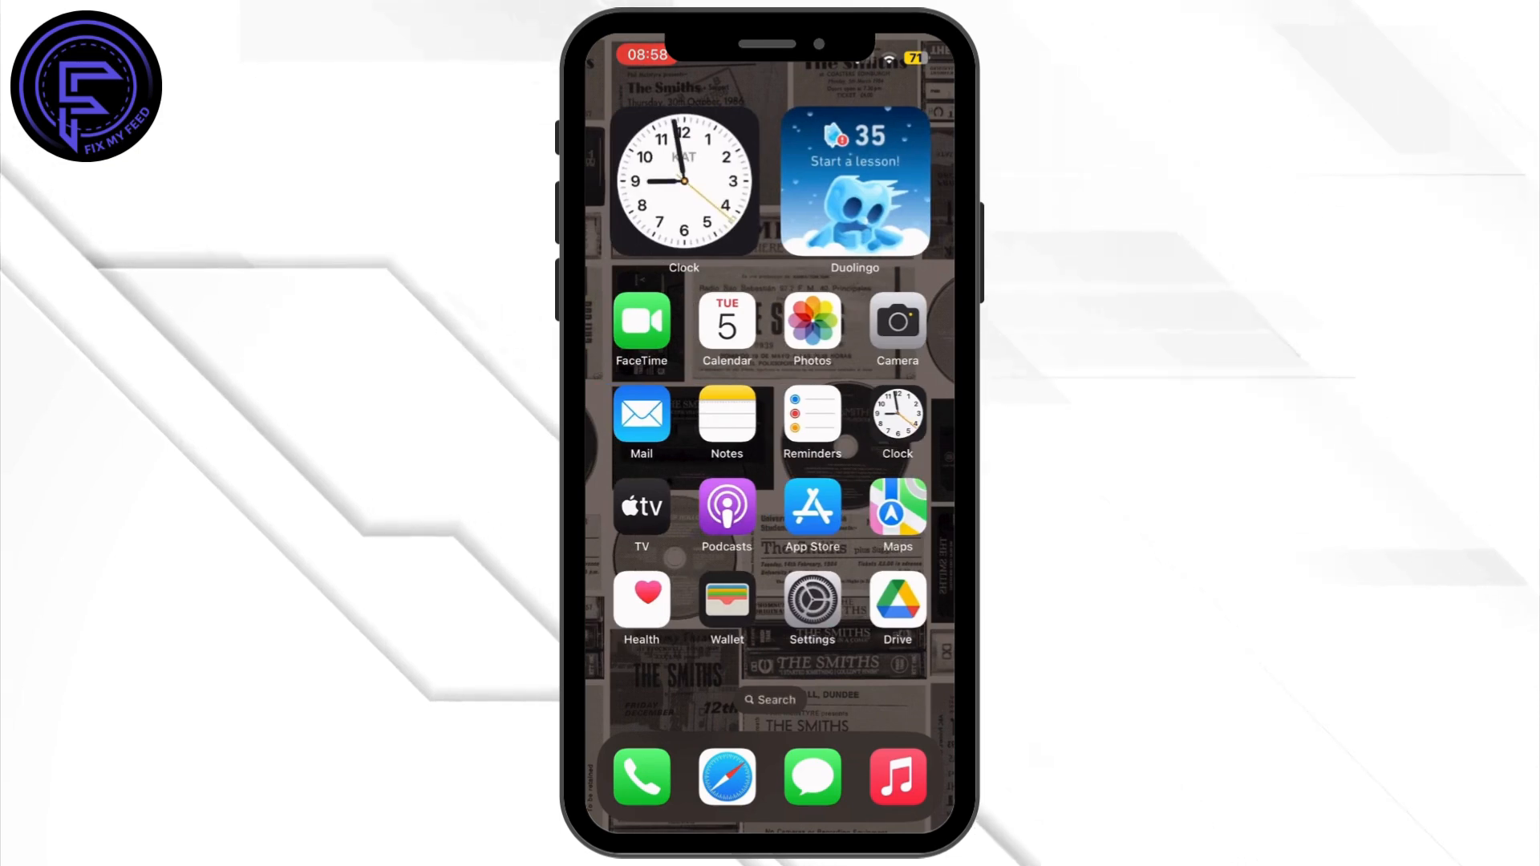
# Step: Reach the iPhone Storage page from Settings via General, listing apps by size
pyautogui.click(812, 600)
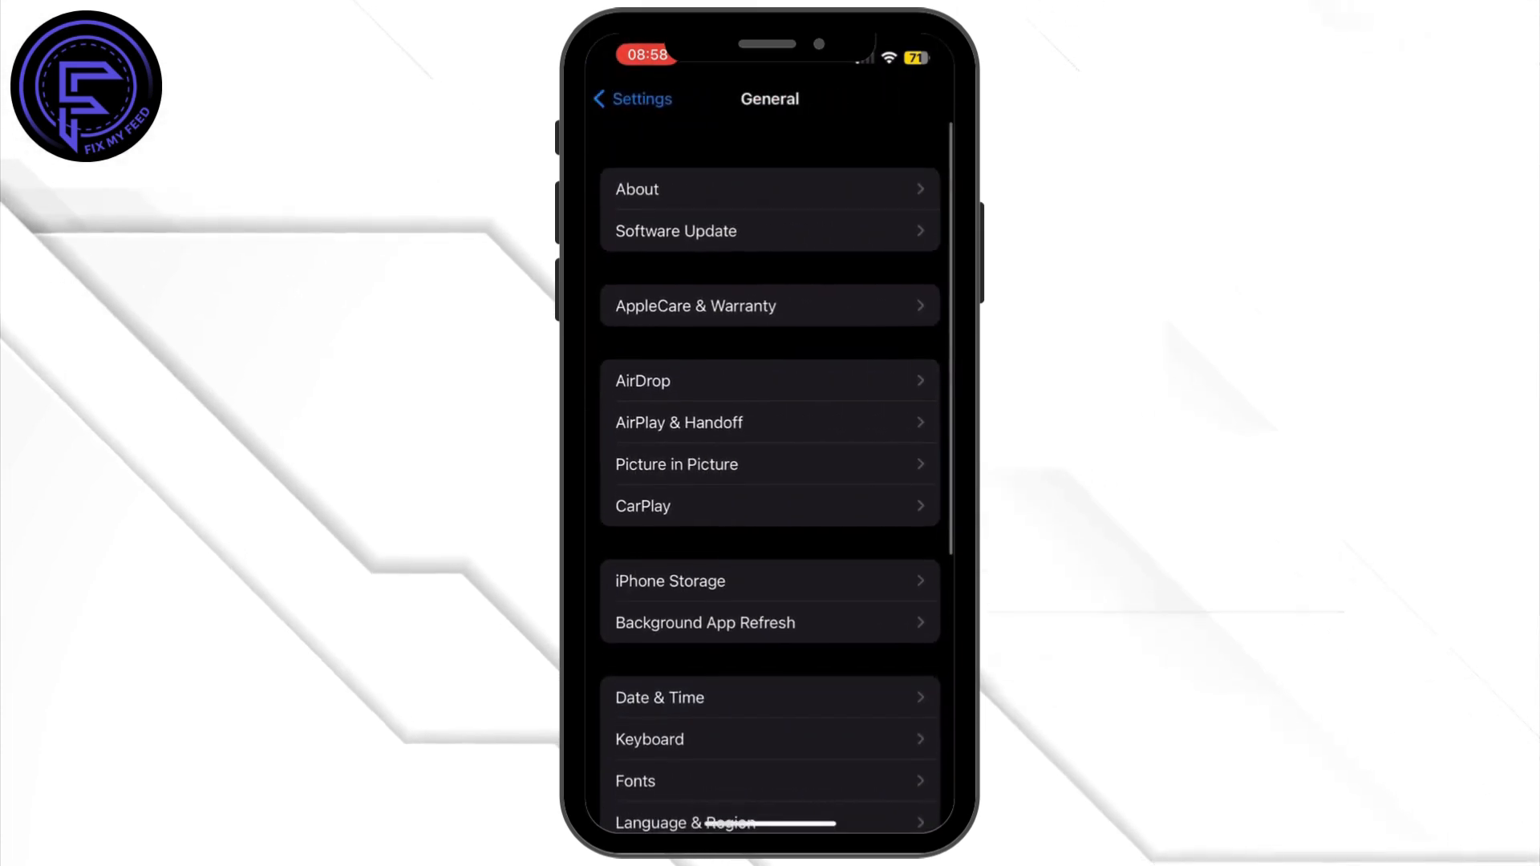
pyautogui.scroll(3)
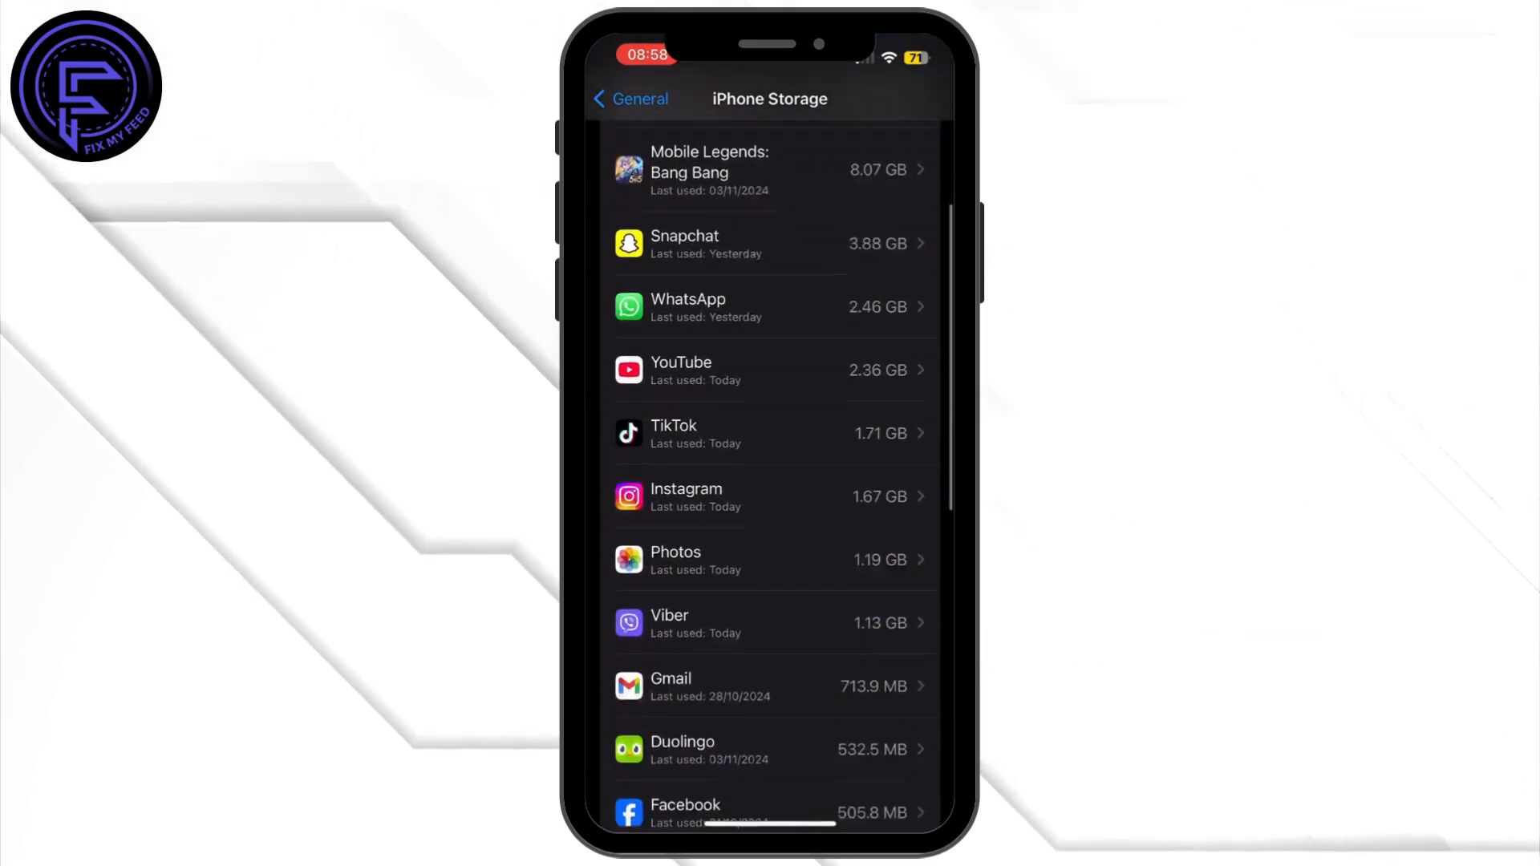
# Step: Offload the Chai app, keeping its documents and data, leaving it at 118.7 MB
pyautogui.scroll(-3)
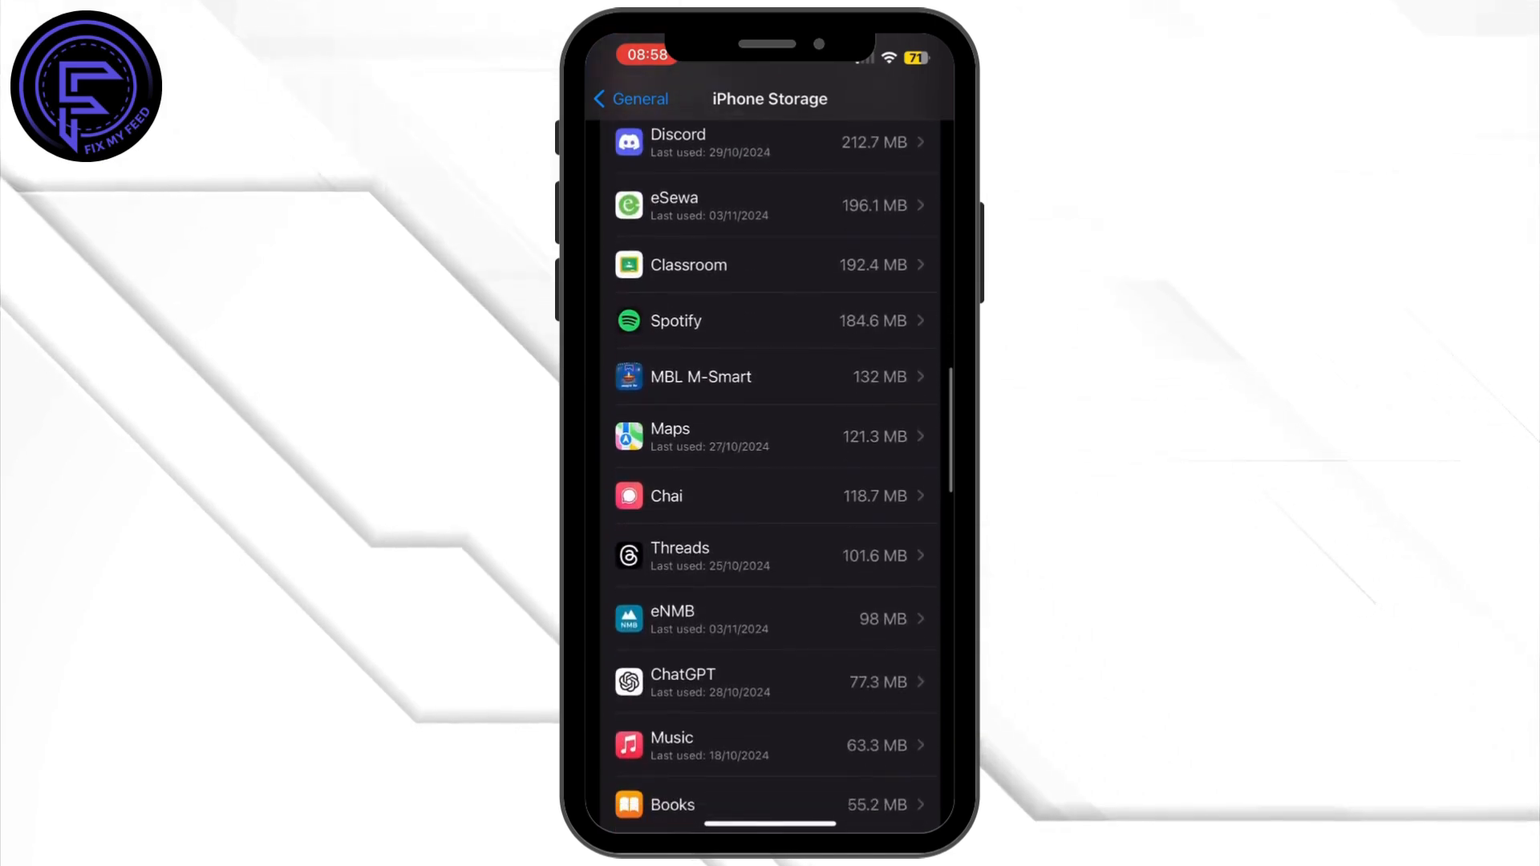
pyautogui.click(772, 496)
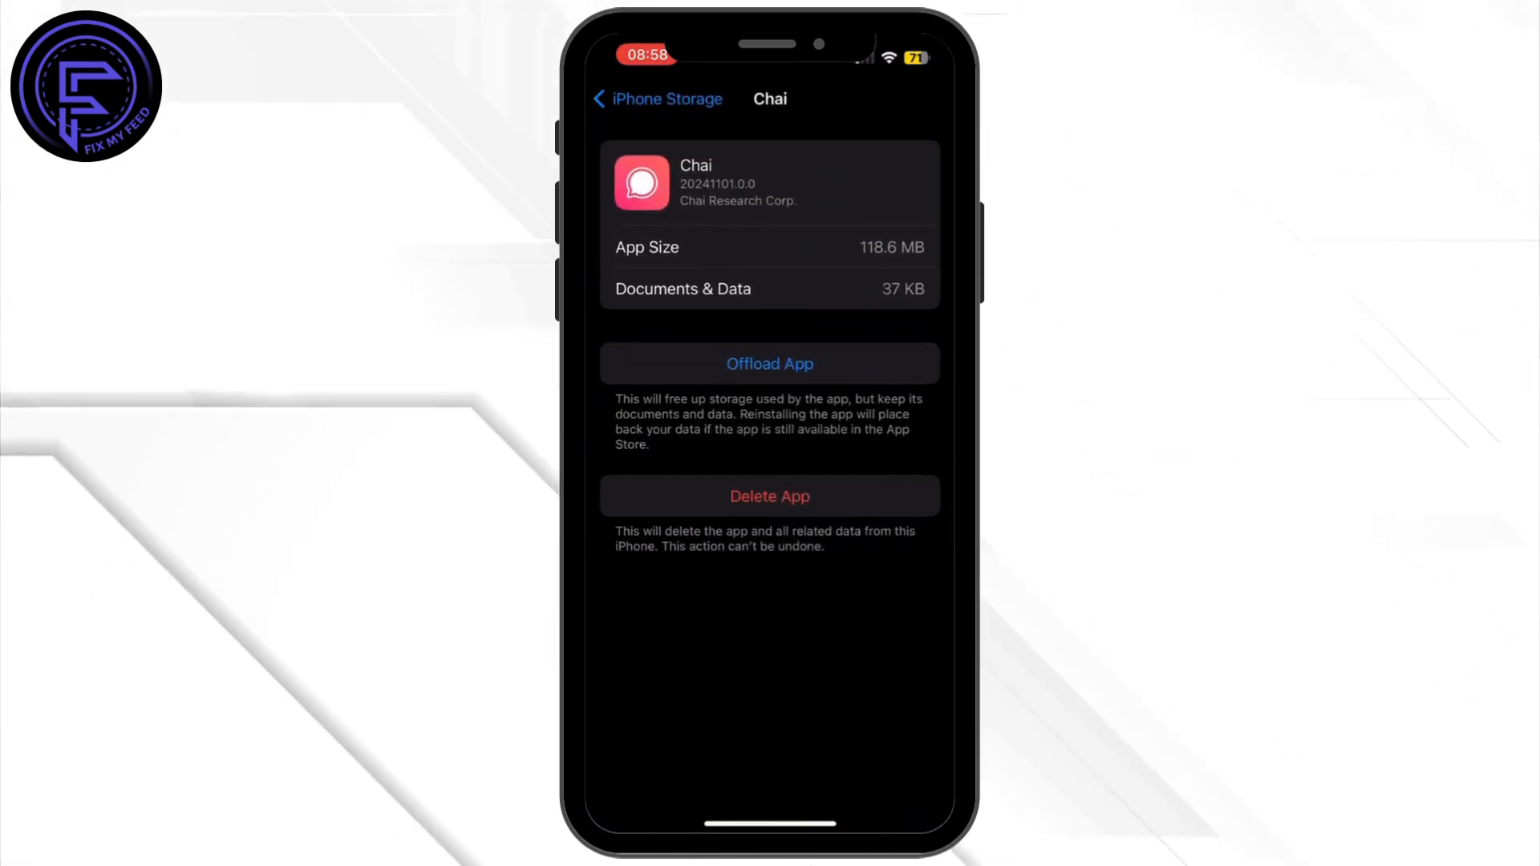
pyautogui.click(768, 365)
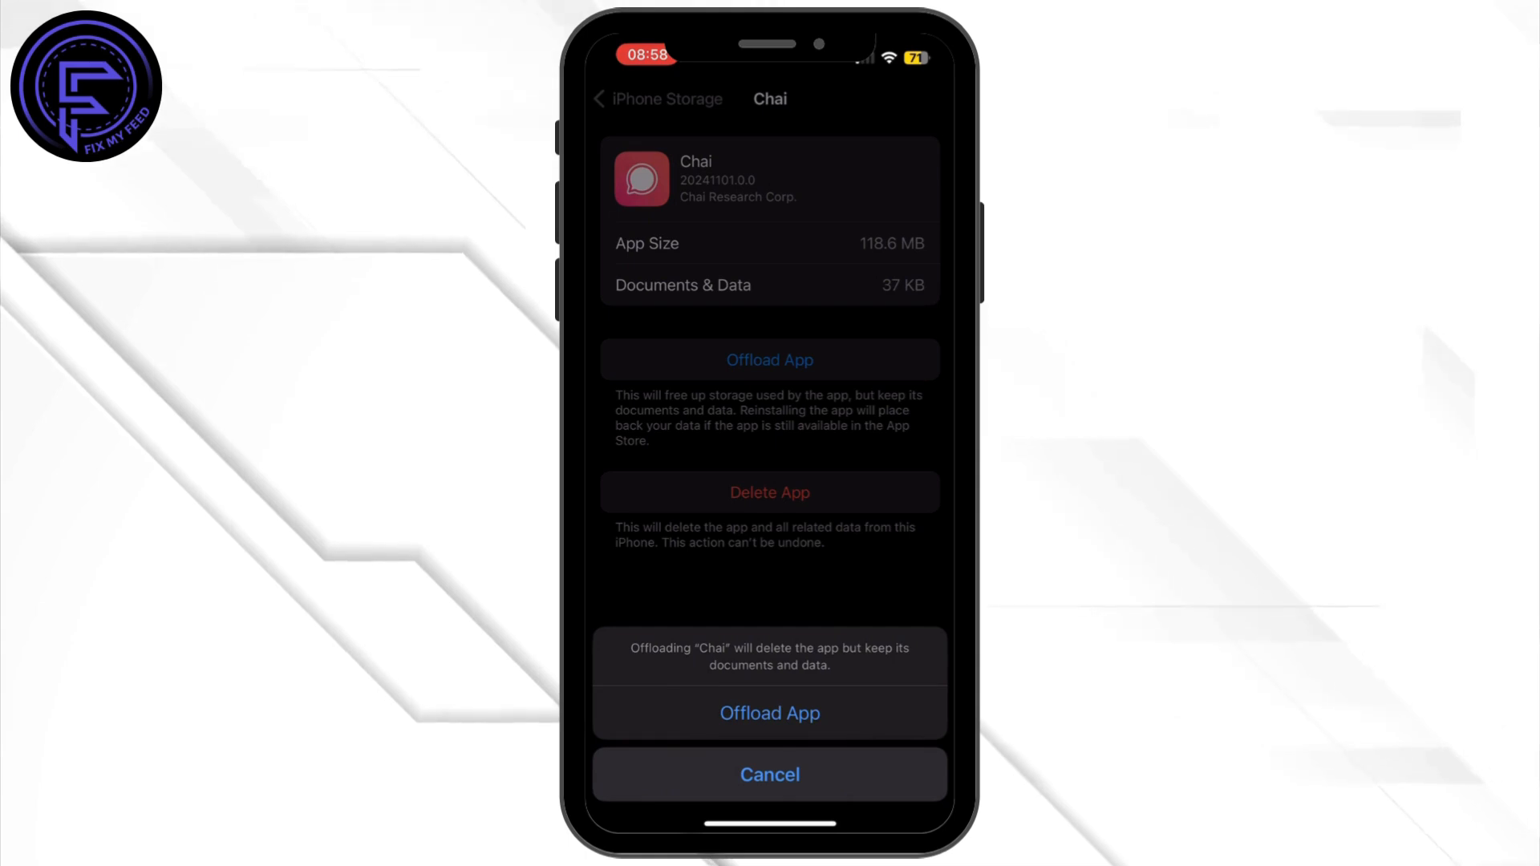
pyautogui.click(769, 773)
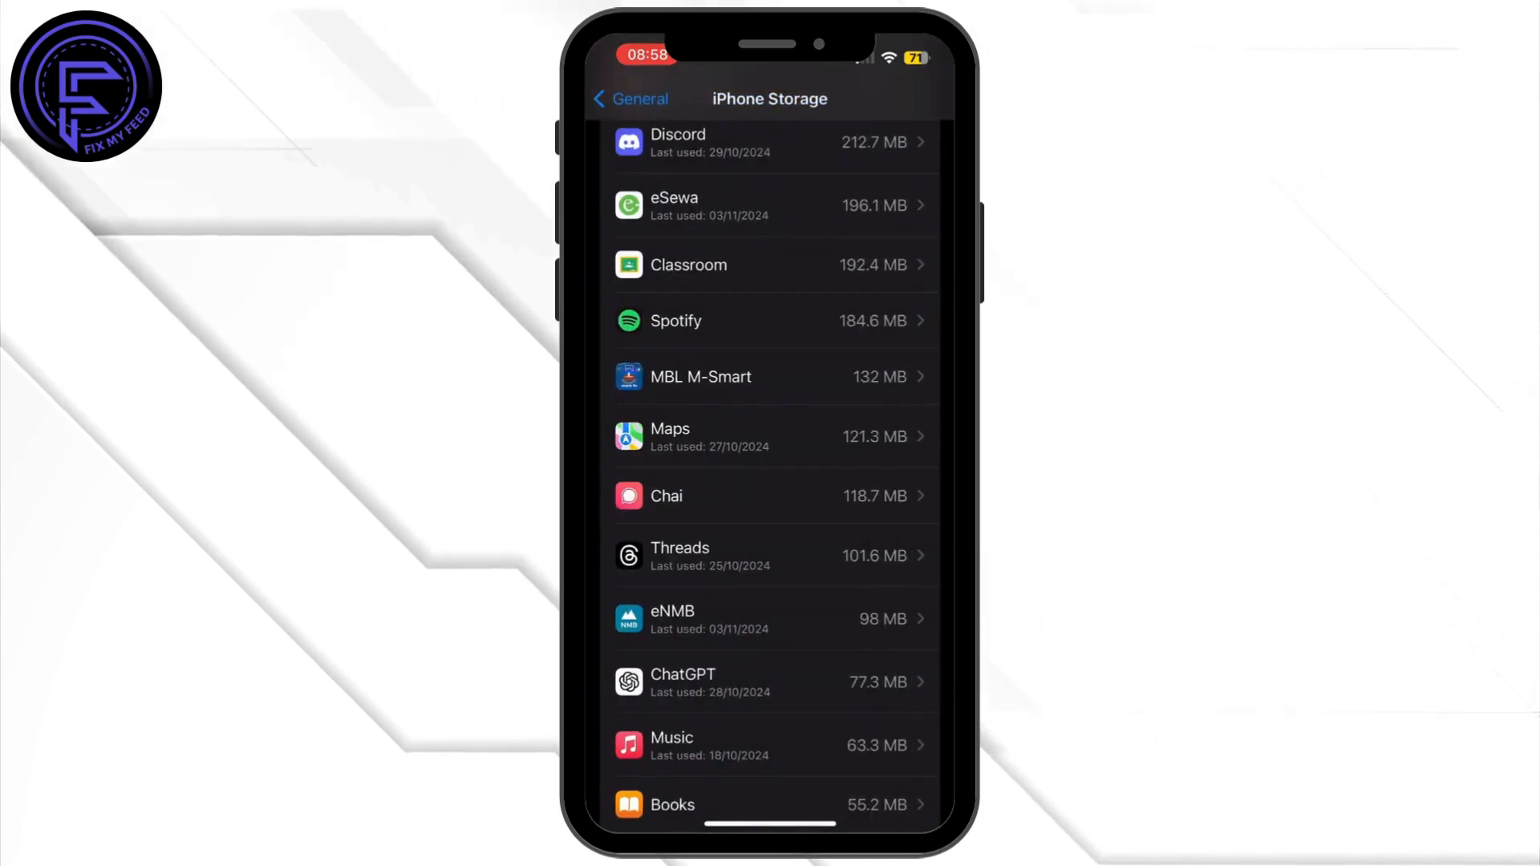
# Step: Search the App Store for 'chai' to list Chai: Chat AI Platform
pyautogui.click(630, 98)
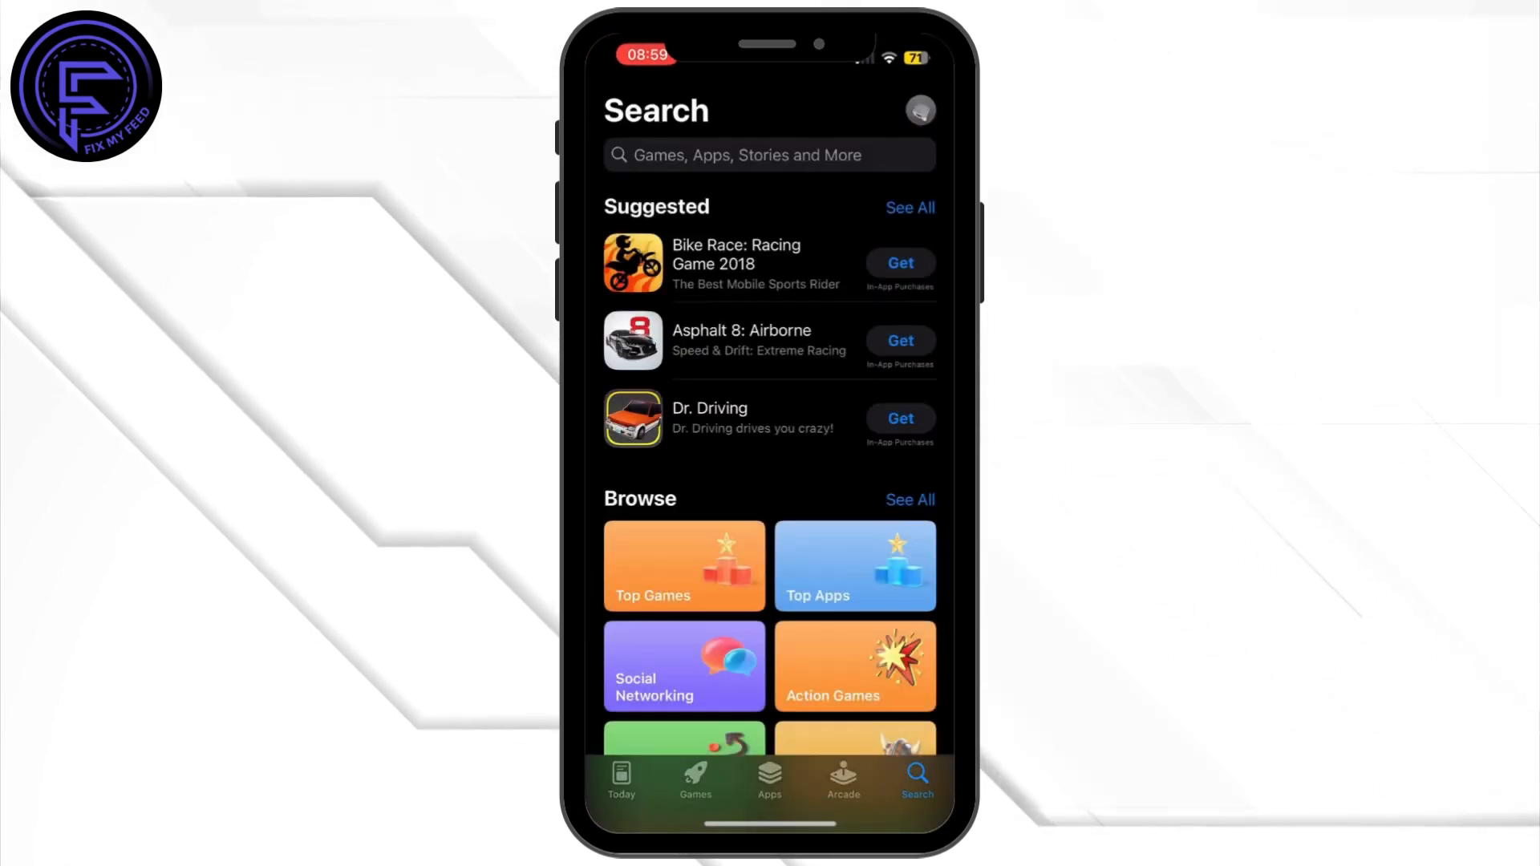
pyautogui.click(736, 154)
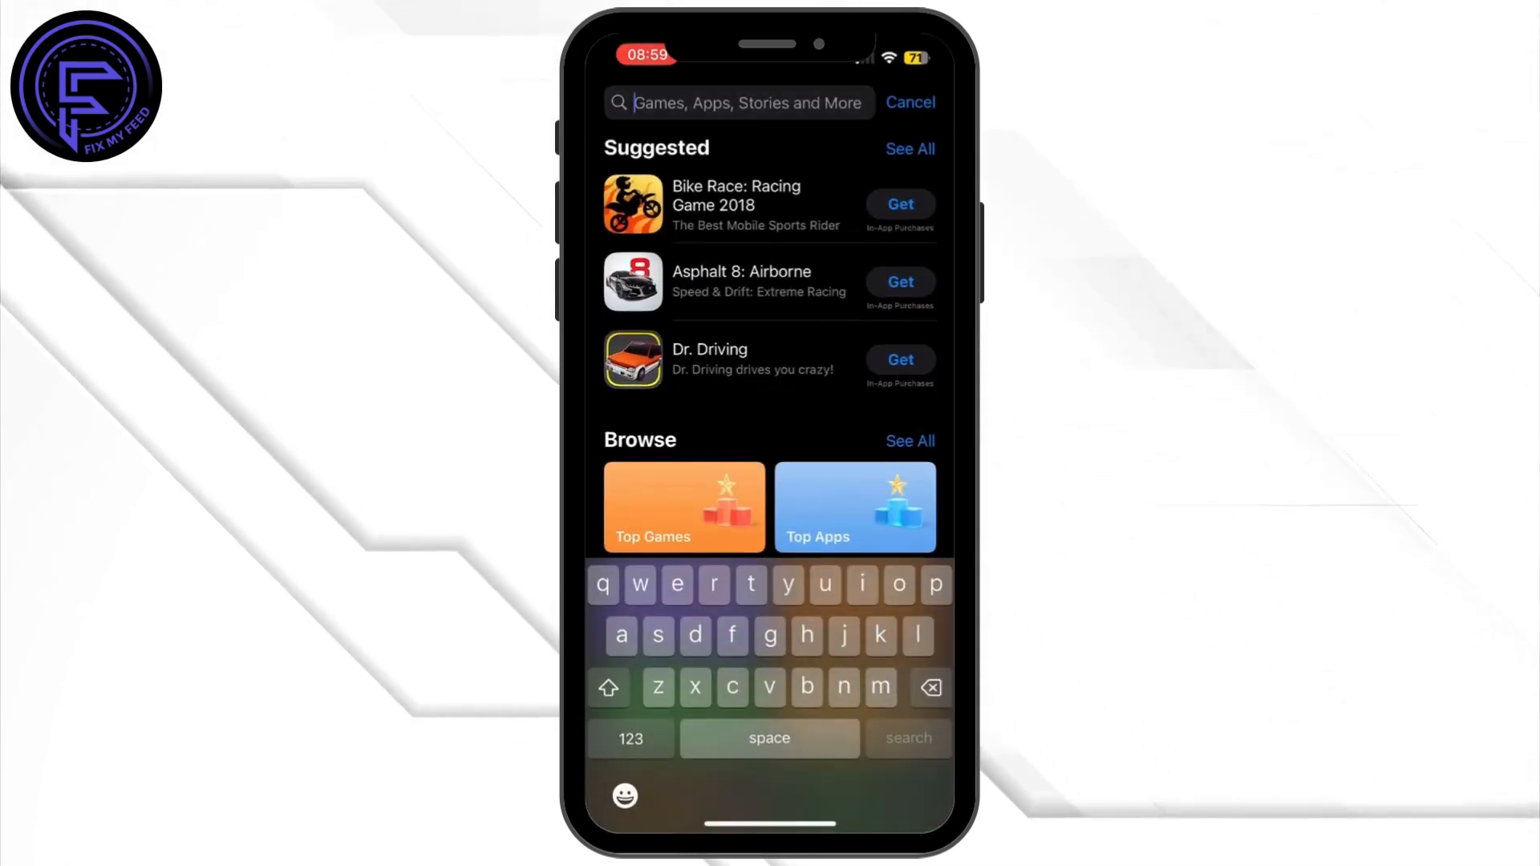
pyautogui.write('chai')
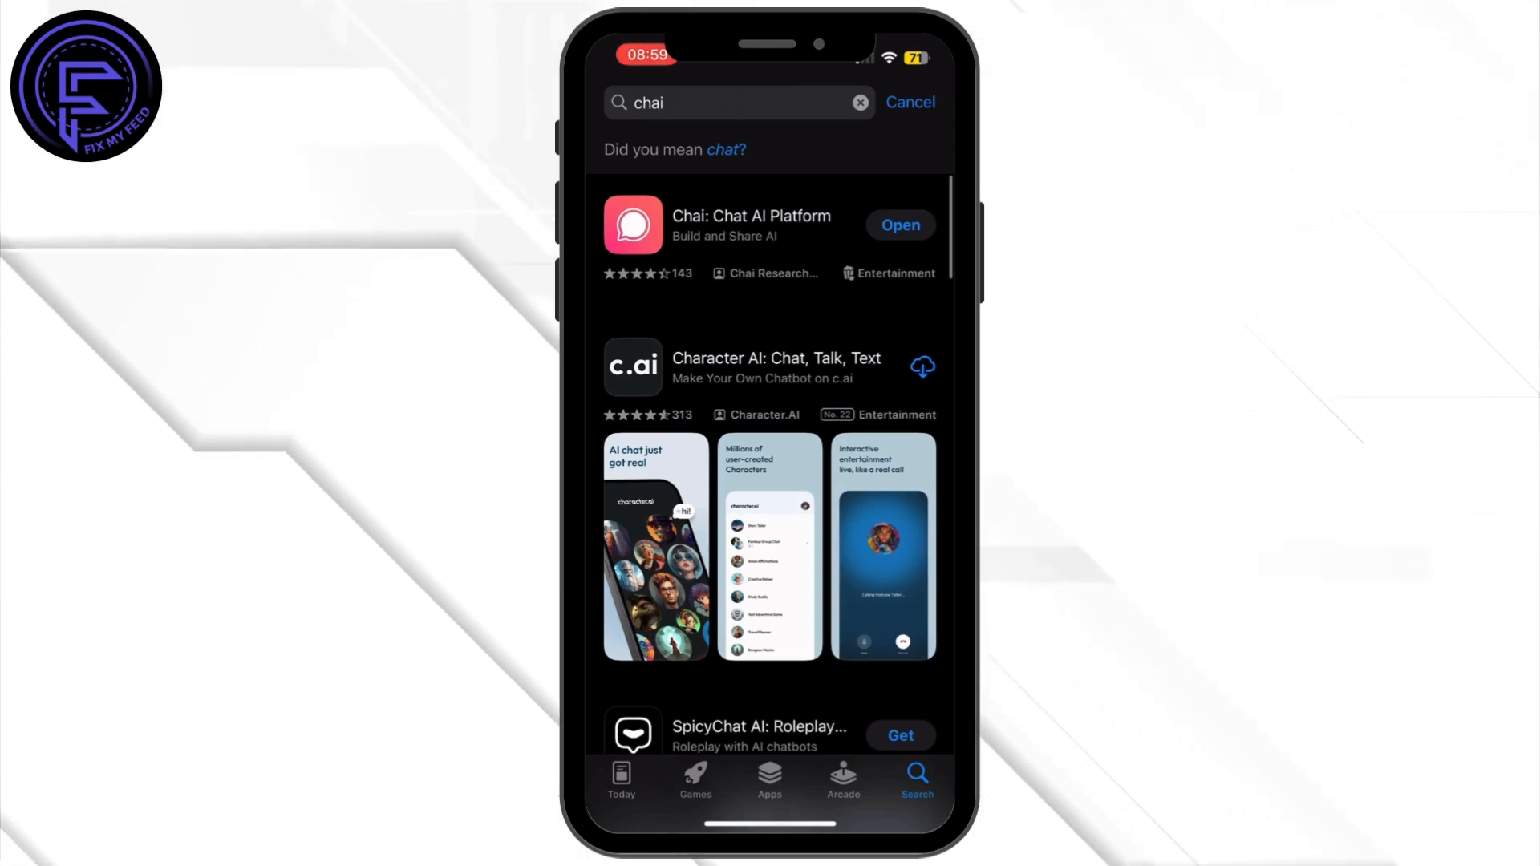
# Step: View the Chai: Chat AI Platform page showing Open and version 2.60 notes
pyautogui.click(751, 224)
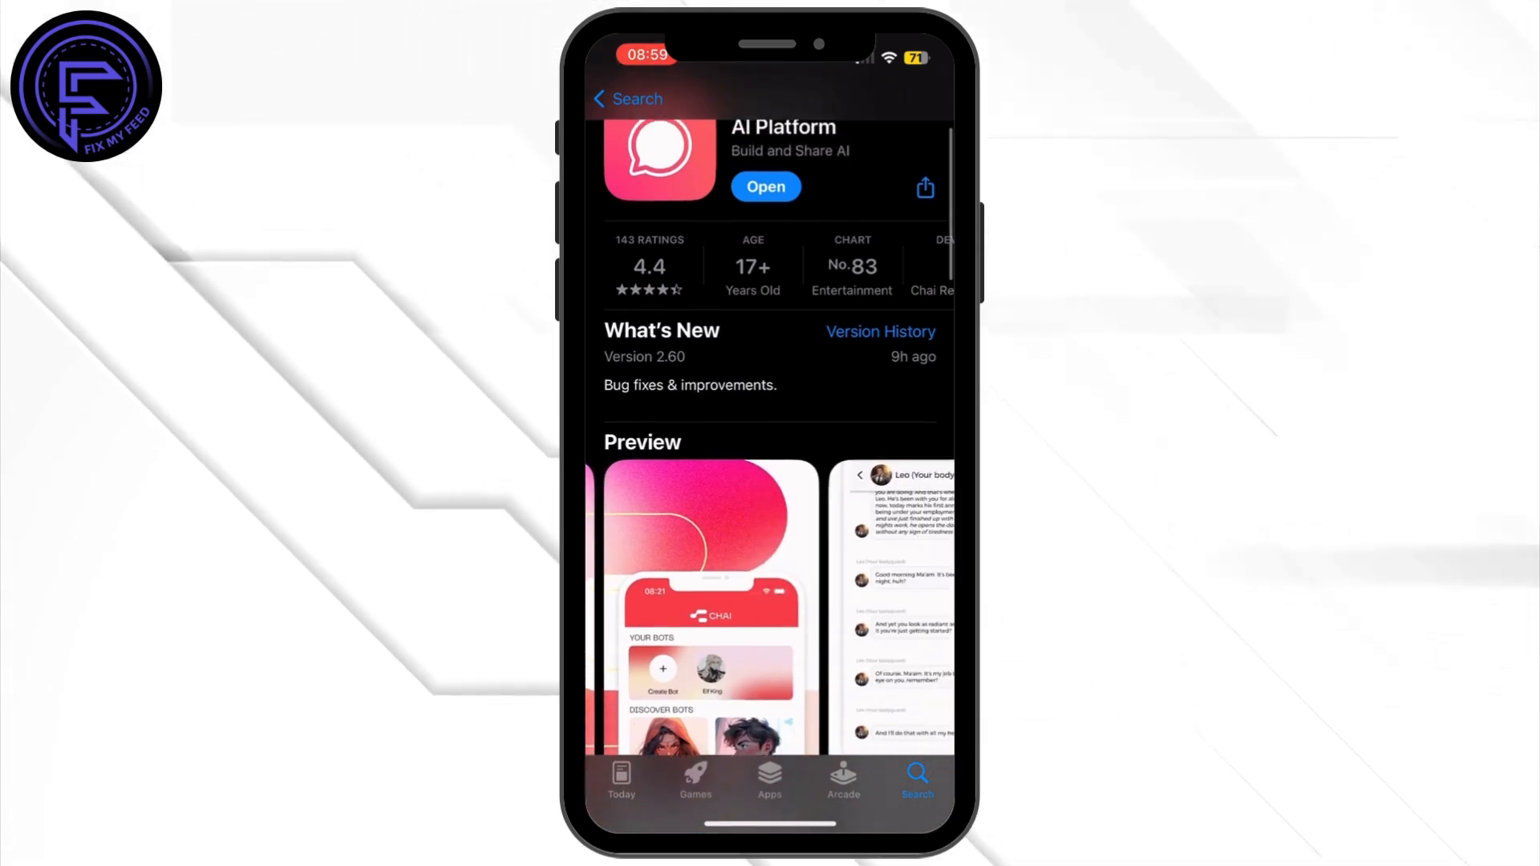
pyautogui.scroll(-3)
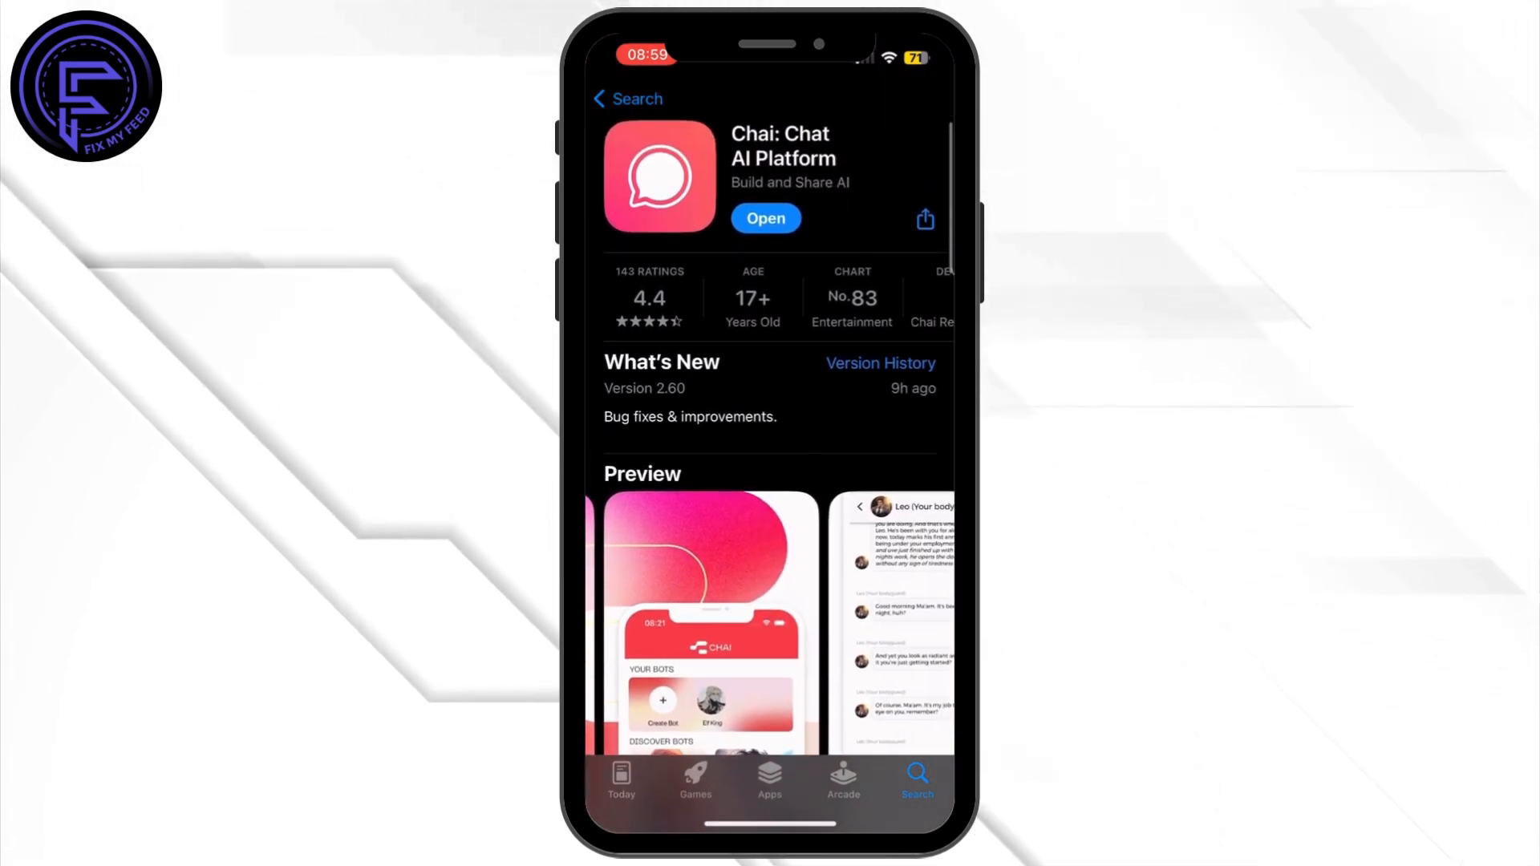
pyautogui.hscroll(-3)
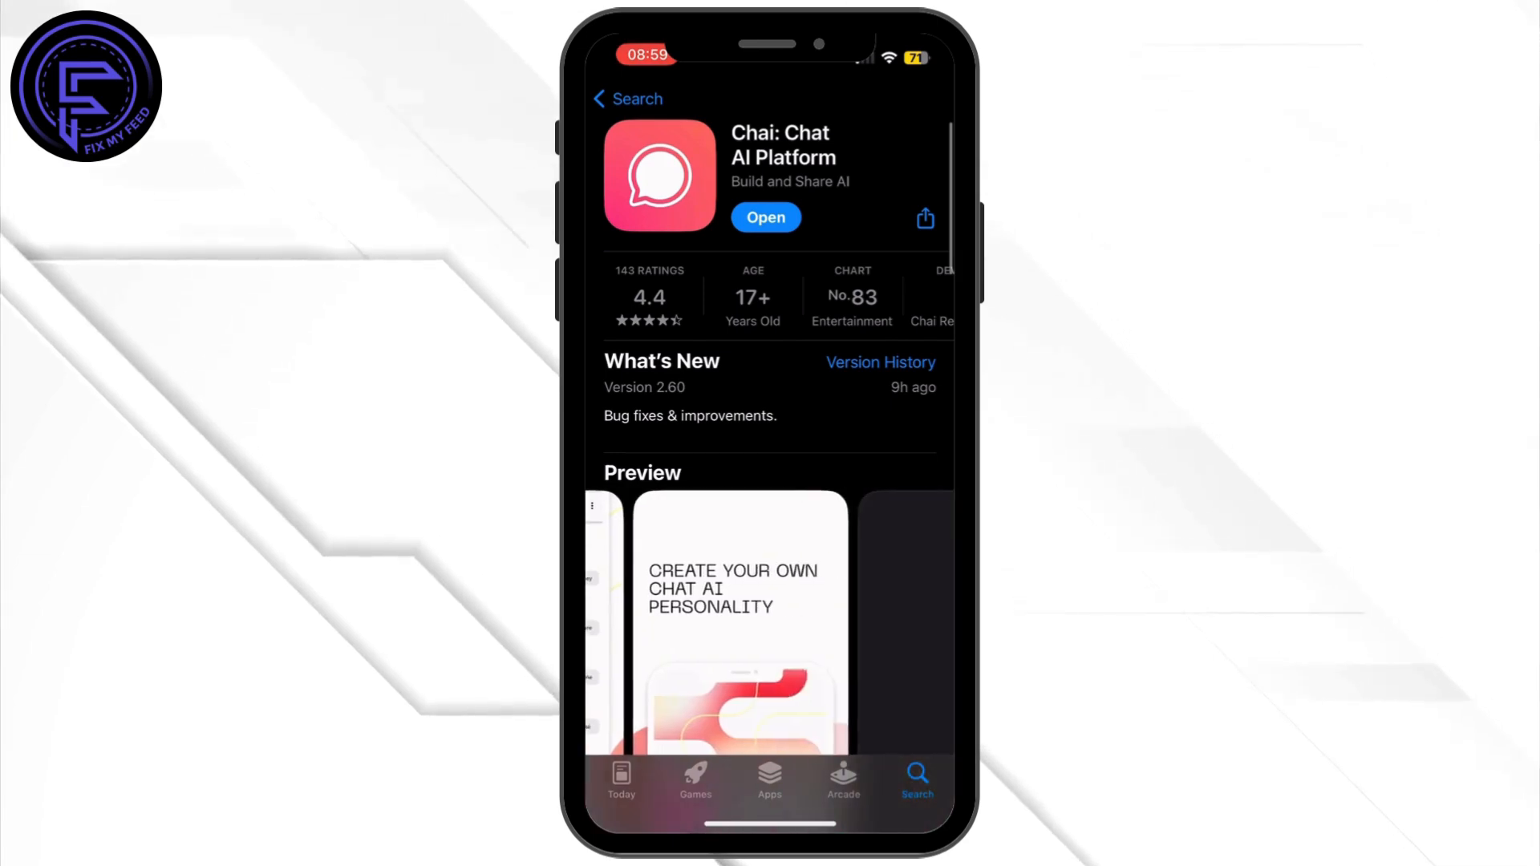